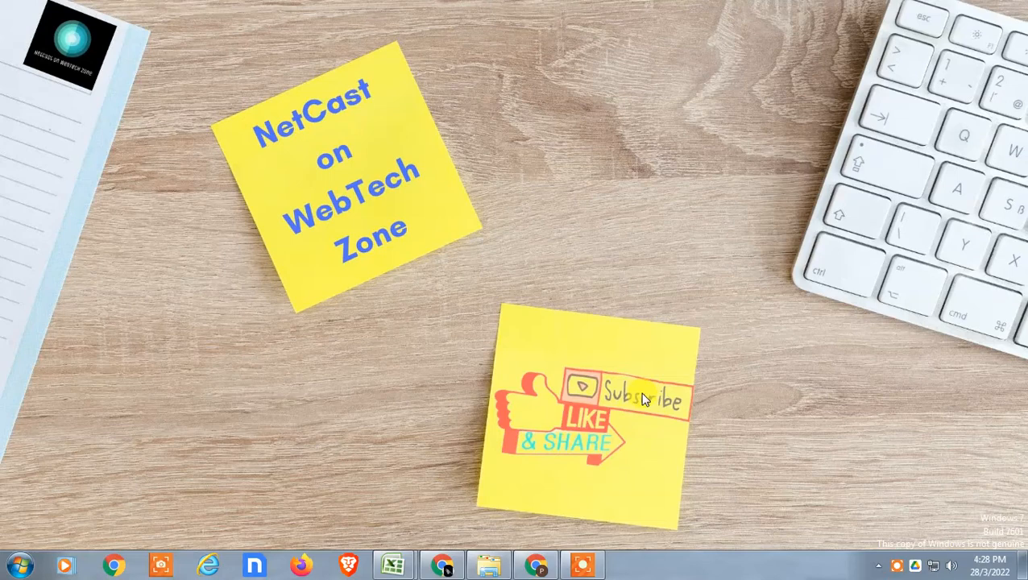
{"action": "mouse_move", "coordinate": [474, 290]}
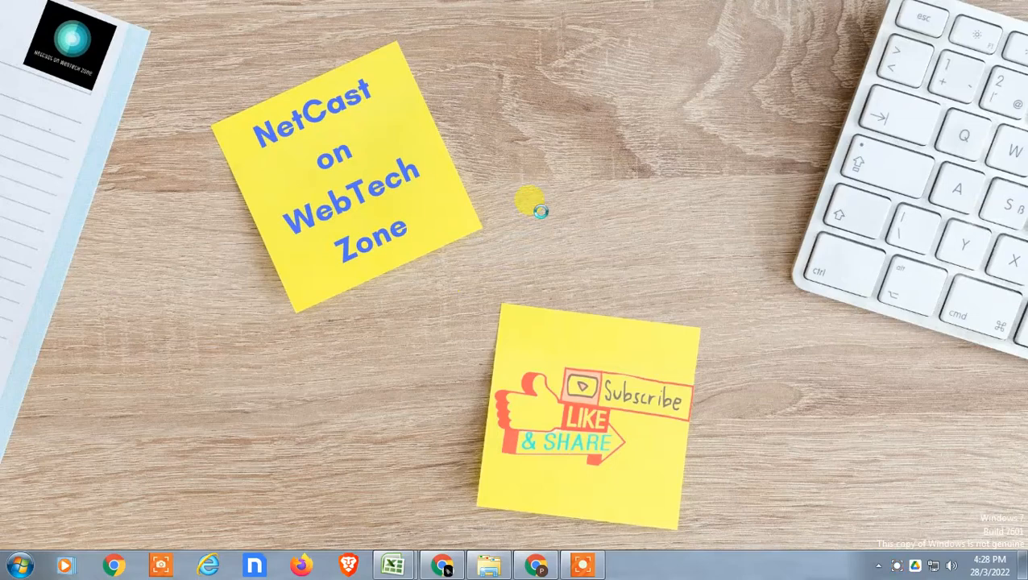
{"action": "mouse_move", "coordinate": [622, 367]}
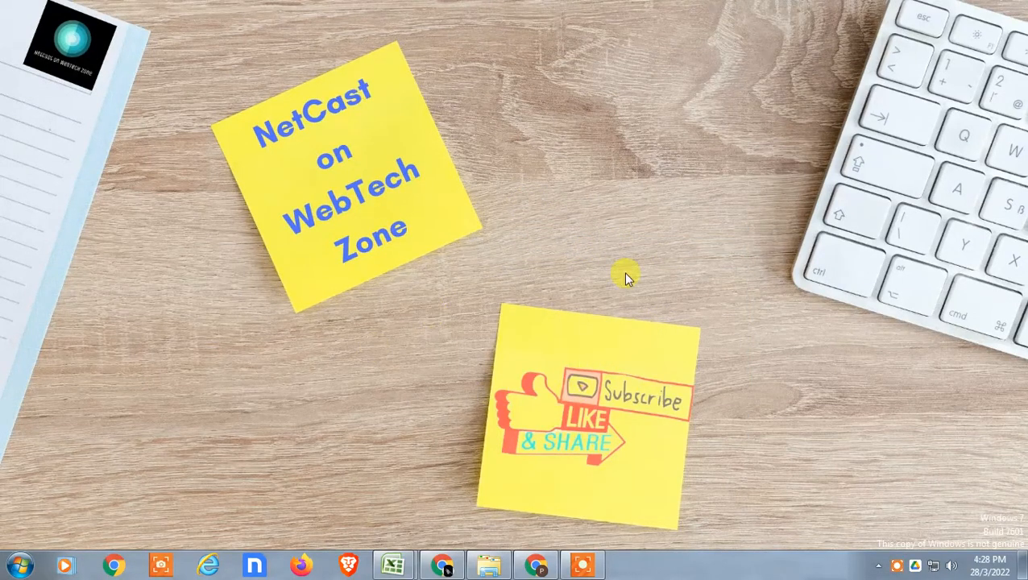
{"action": "mouse_move", "coordinate": [461, 260]}
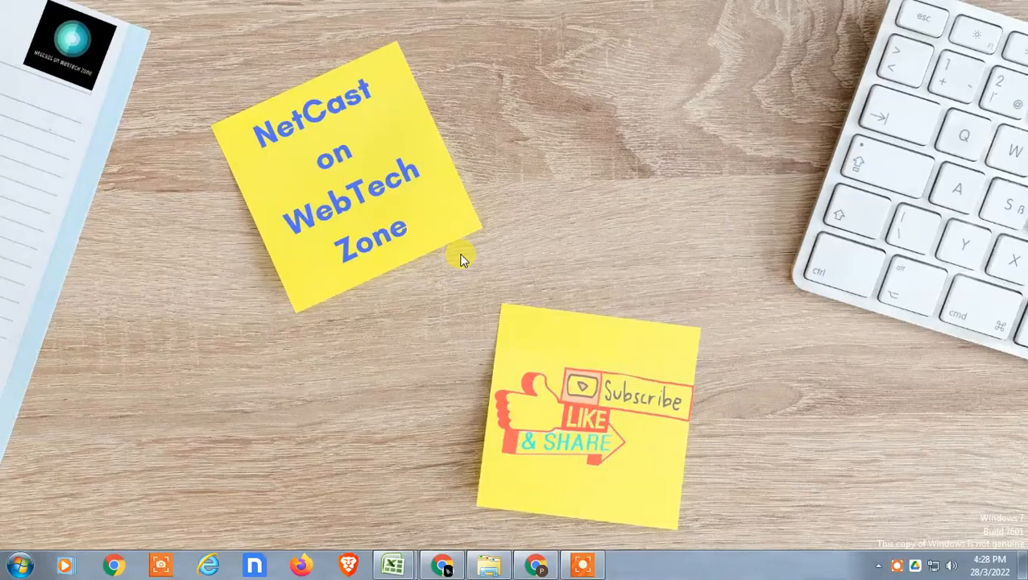
{"action": "mouse_move", "coordinate": [453, 278]}
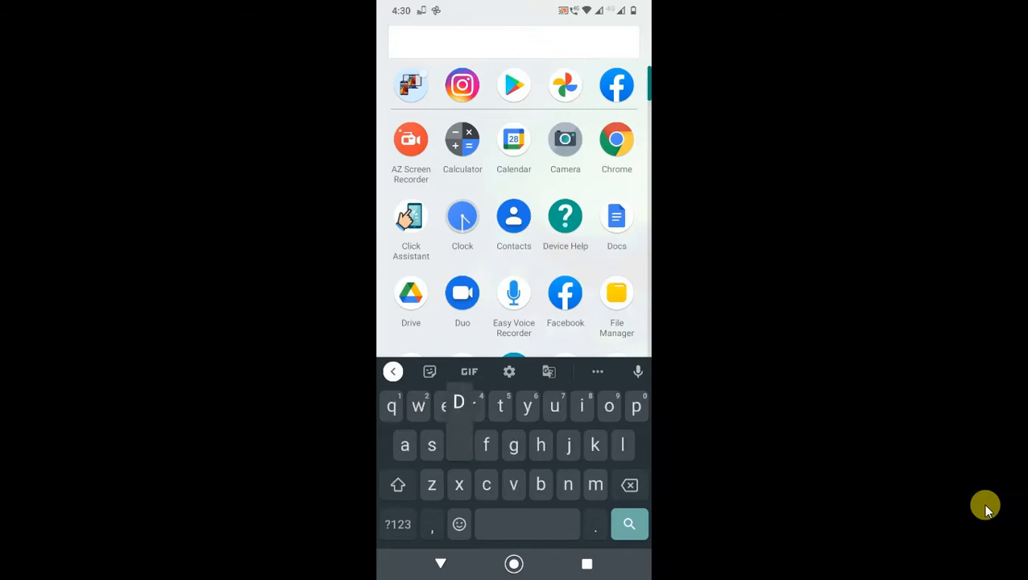
- Launch Google Drive and show the My Drive folder list sorted by name
{"action": "left_click", "coordinate": [409, 293]}
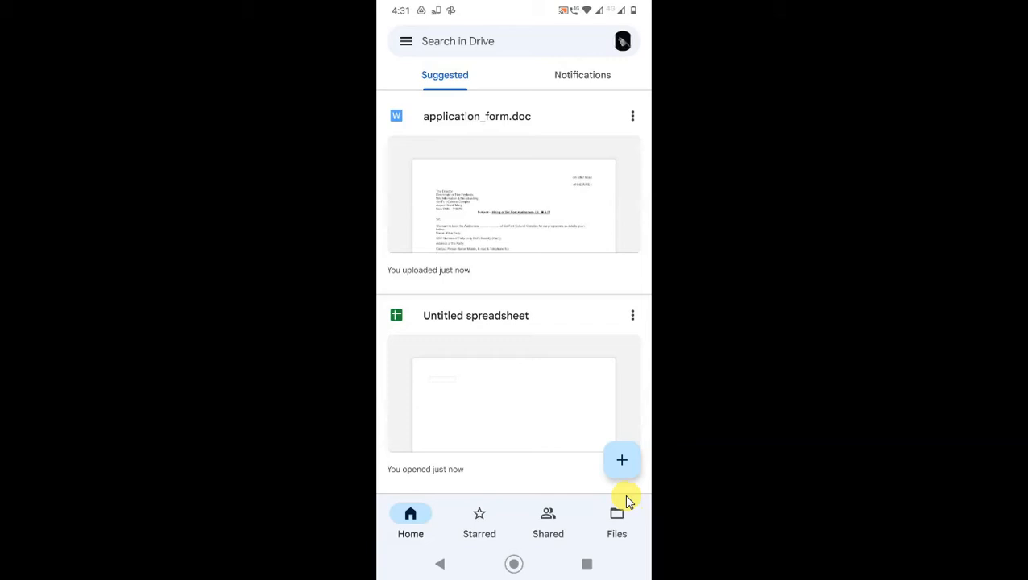
{"action": "mouse_move", "coordinate": [615, 516]}
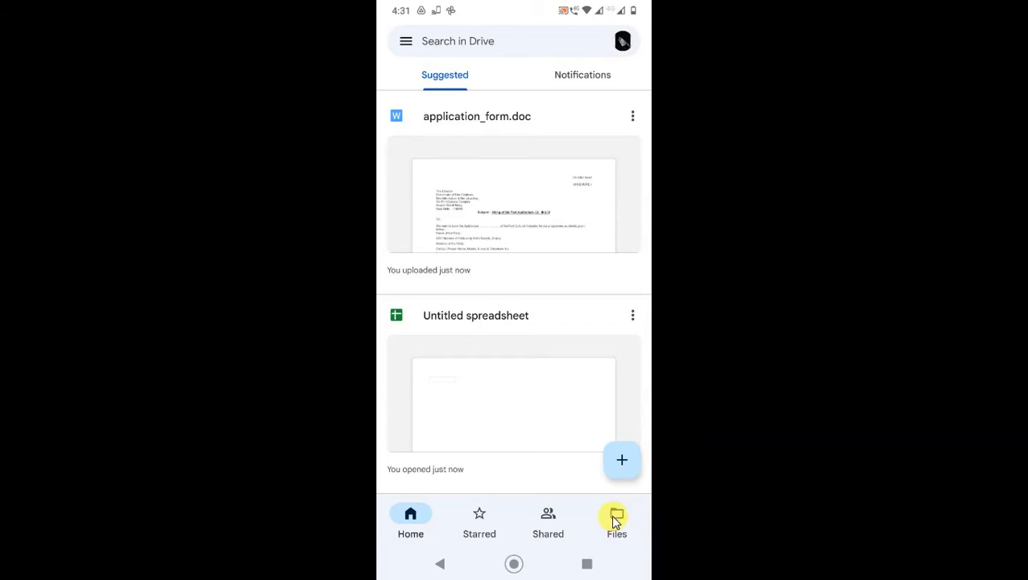
{"action": "left_click", "coordinate": [616, 522]}
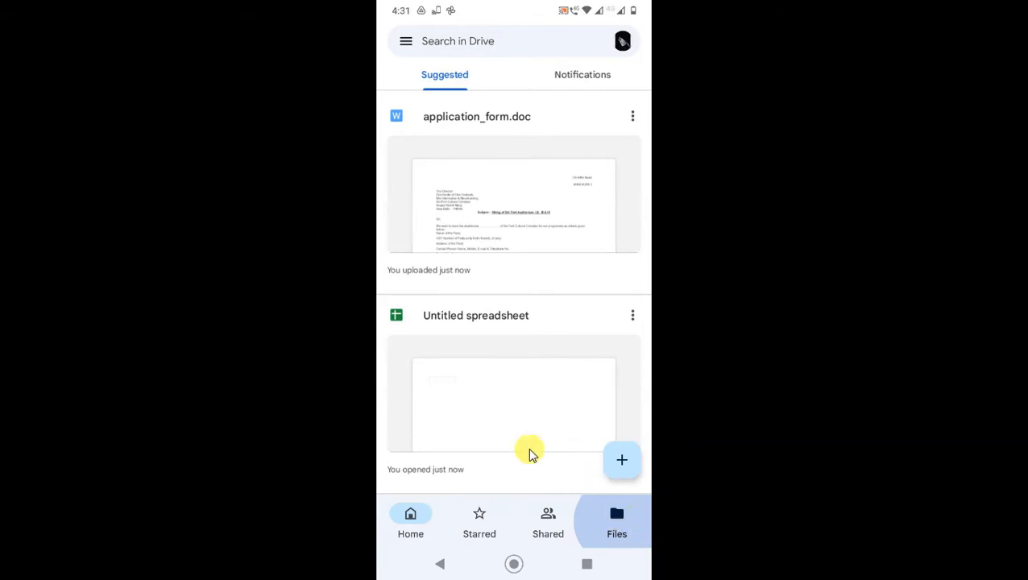
{"action": "left_click", "coordinate": [616, 522]}
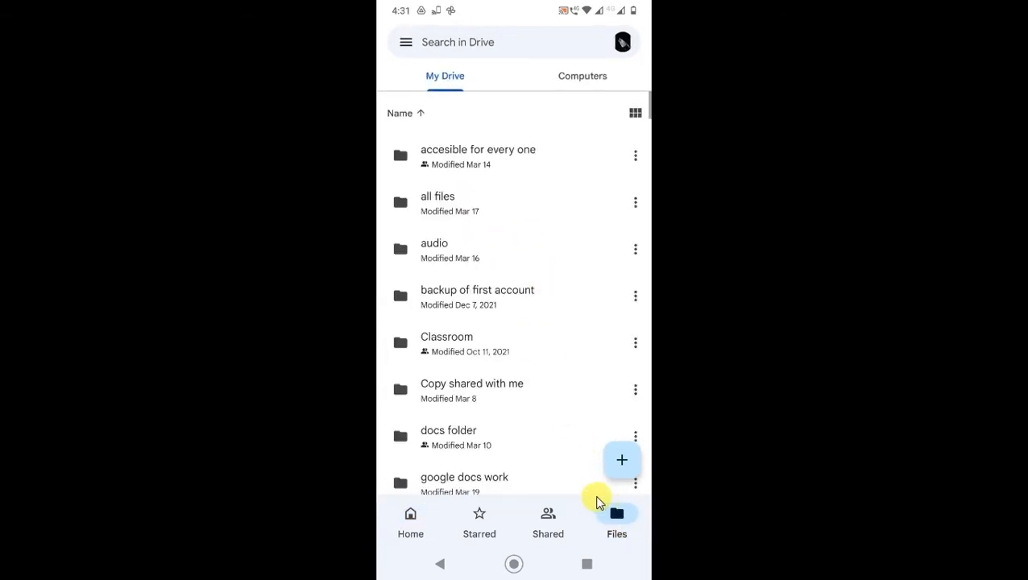
{"action": "mouse_move", "coordinate": [484, 277]}
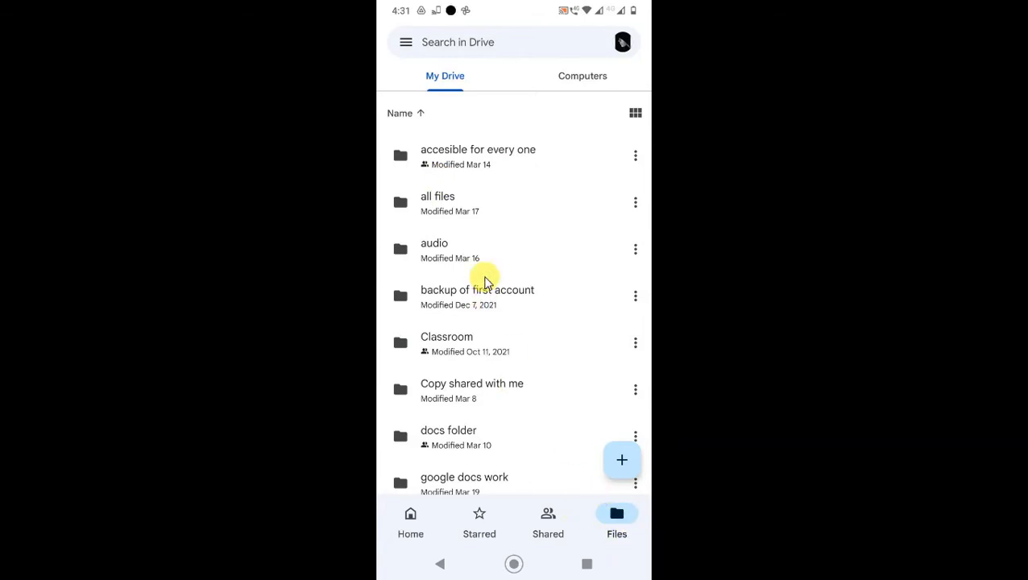
{"action": "scroll", "scroll_direction": "down", "scroll_amount": 3}
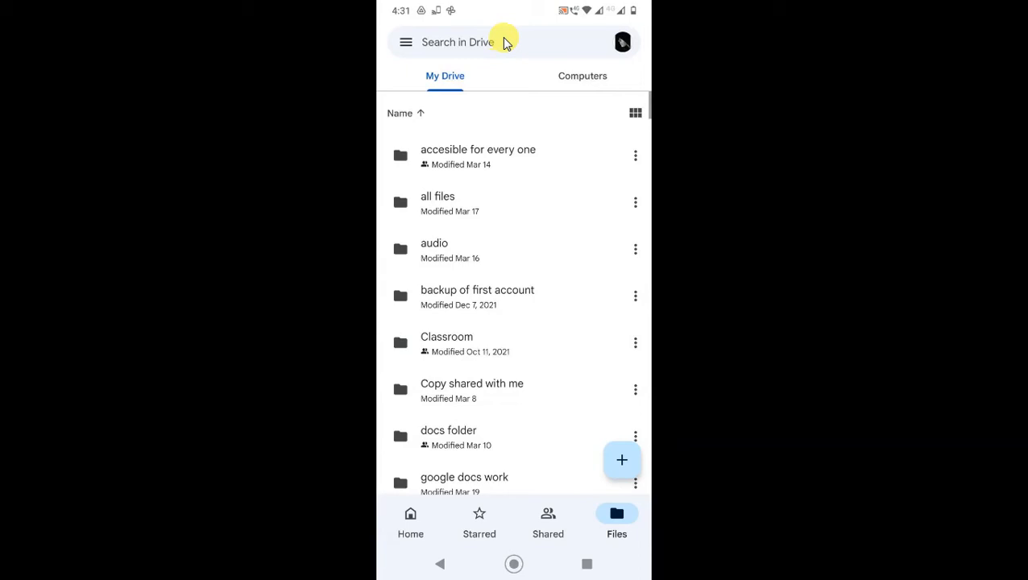
- Search in Drive filtered to the 'Photos & images' chip so only PNG and JPEG files are listed
{"action": "left_click", "coordinate": [474, 42]}
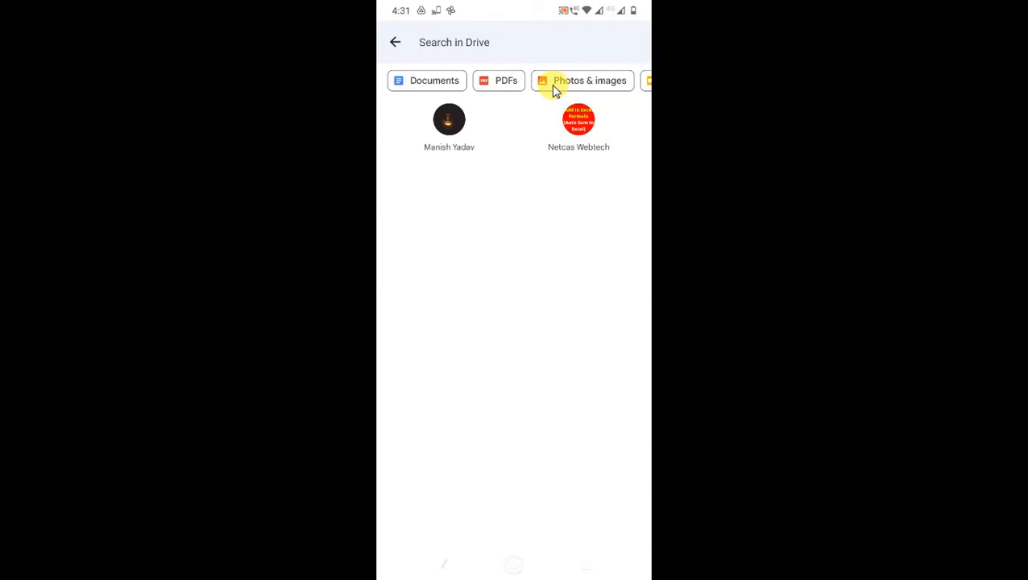
{"action": "left_click", "coordinate": [454, 42]}
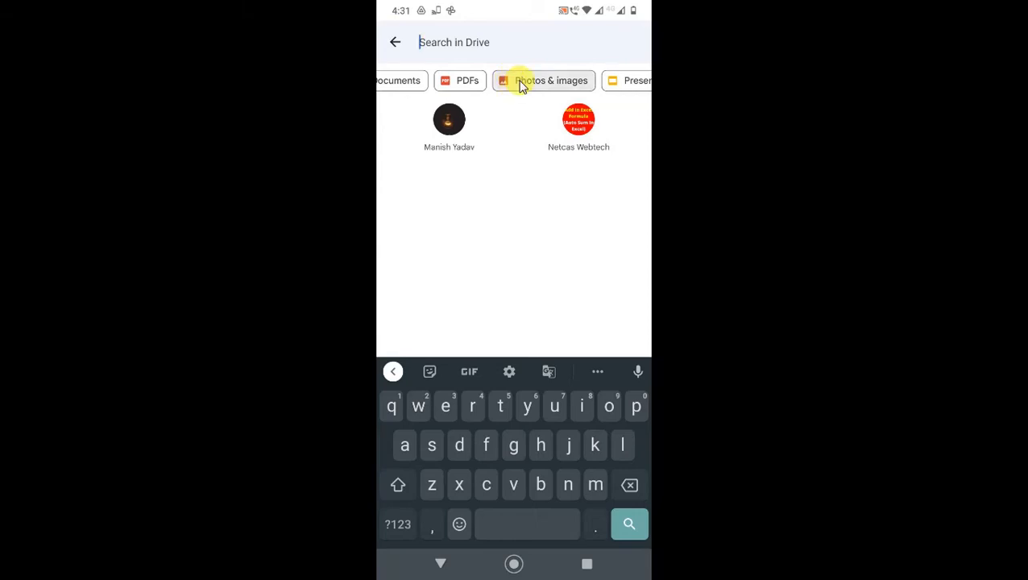
{"action": "left_click", "coordinate": [548, 80]}
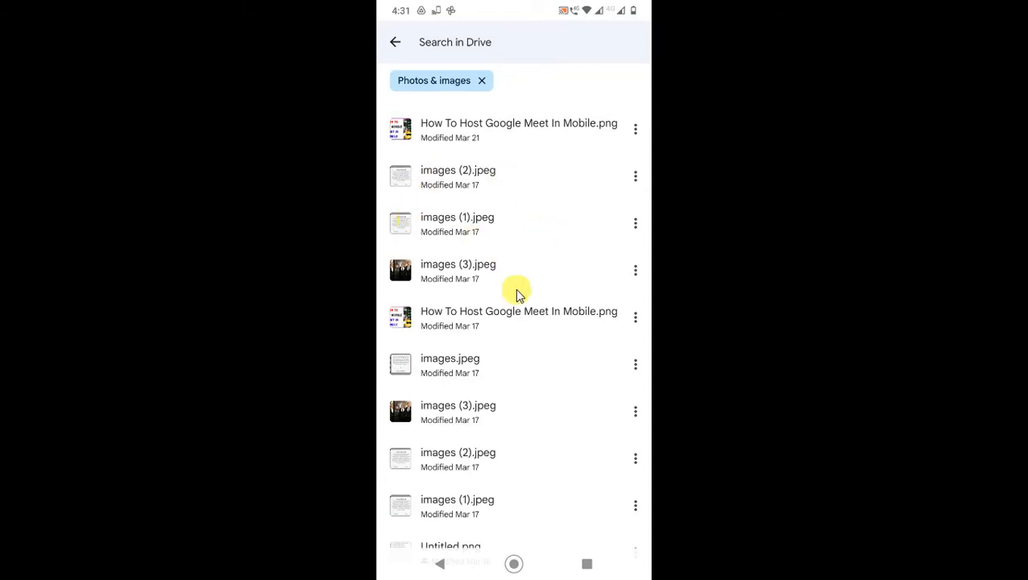
{"action": "mouse_move", "coordinate": [483, 277]}
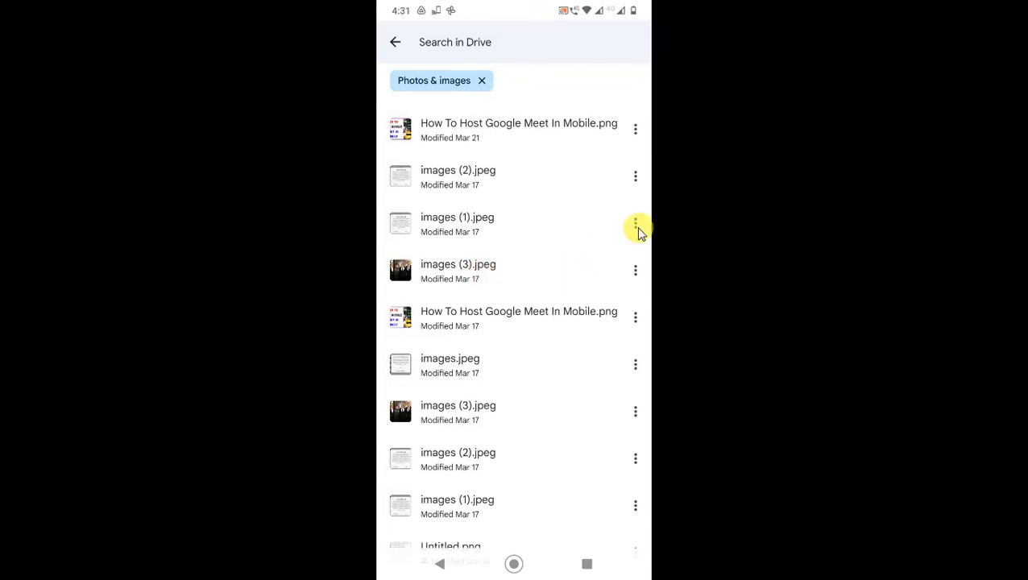
- Copy the link for images (1).jpeg to the clipboard from its actions menu
{"action": "left_click", "coordinate": [635, 223]}
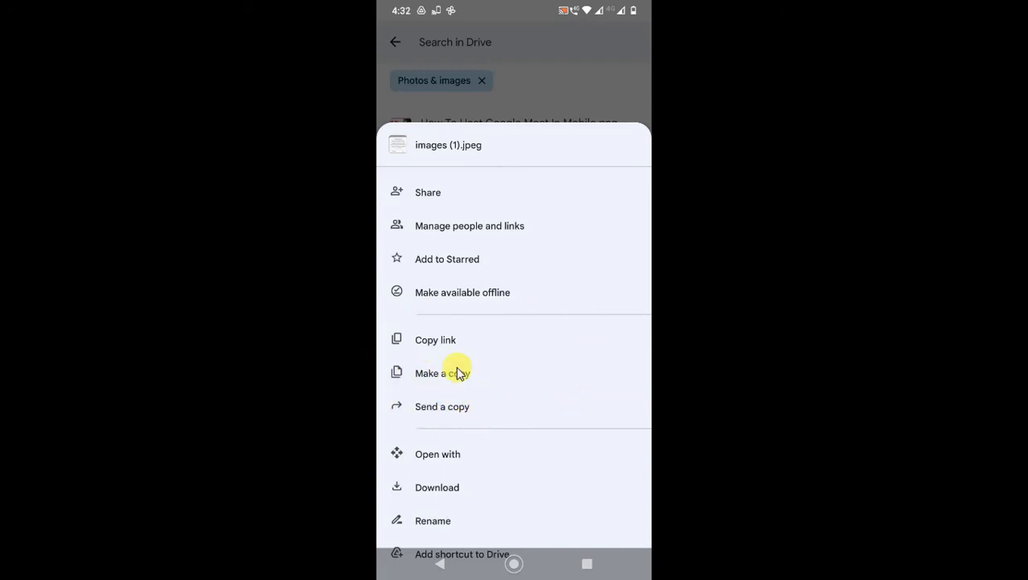
{"action": "mouse_move", "coordinate": [424, 413]}
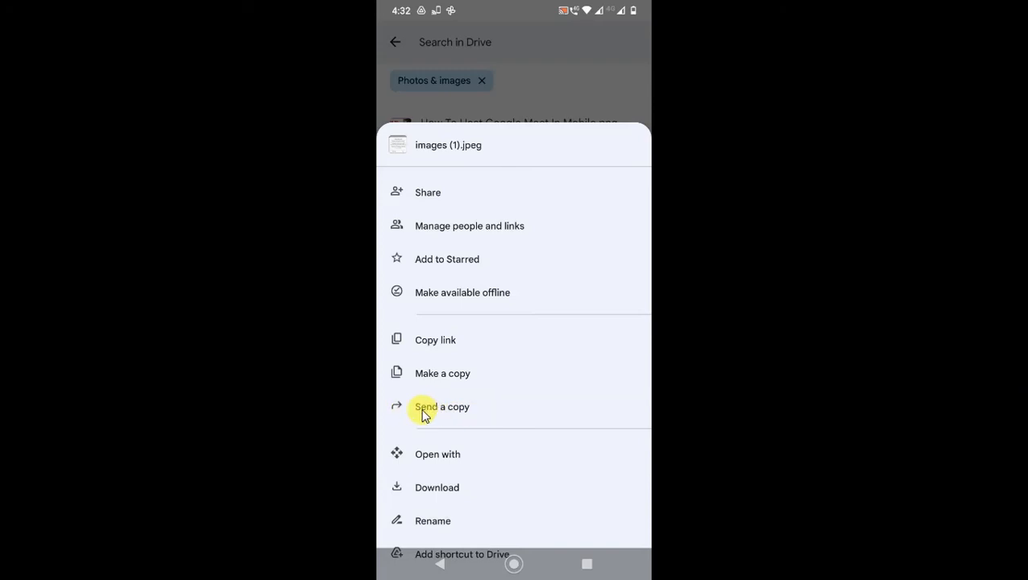
{"action": "mouse_move", "coordinate": [397, 345]}
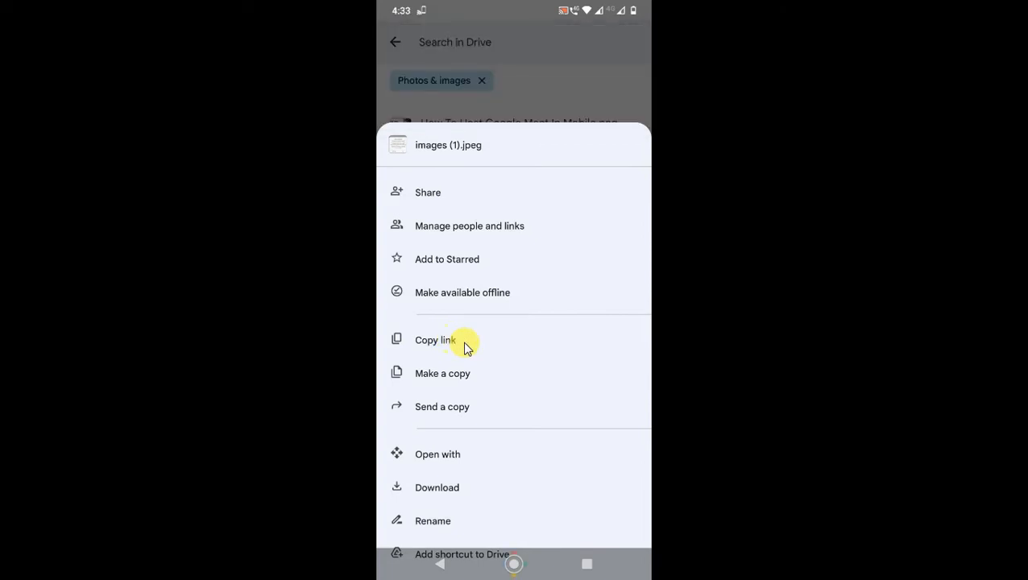
{"action": "mouse_move", "coordinate": [450, 357]}
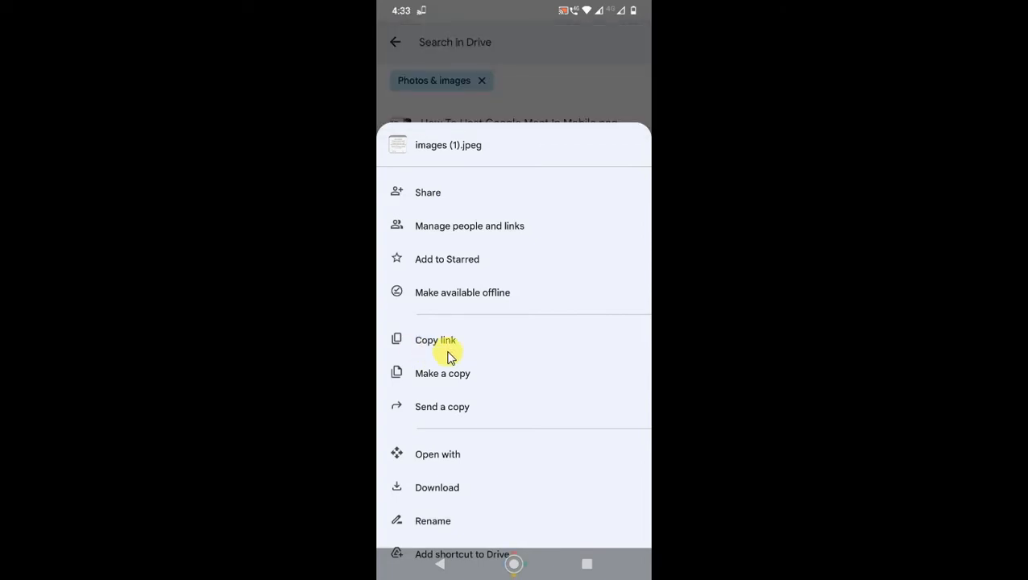
{"action": "left_click", "coordinate": [435, 340]}
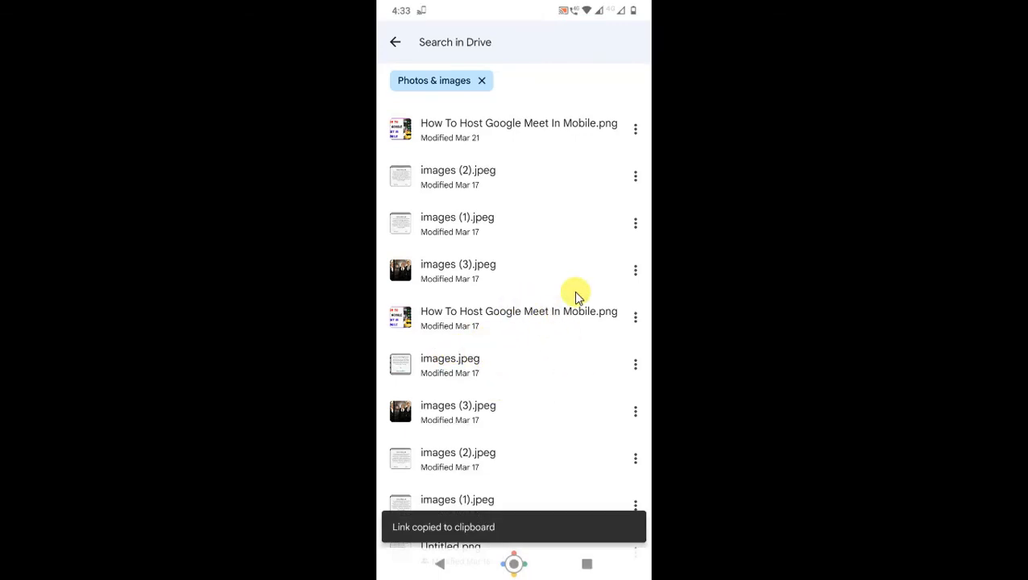
{"action": "mouse_move", "coordinate": [616, 290]}
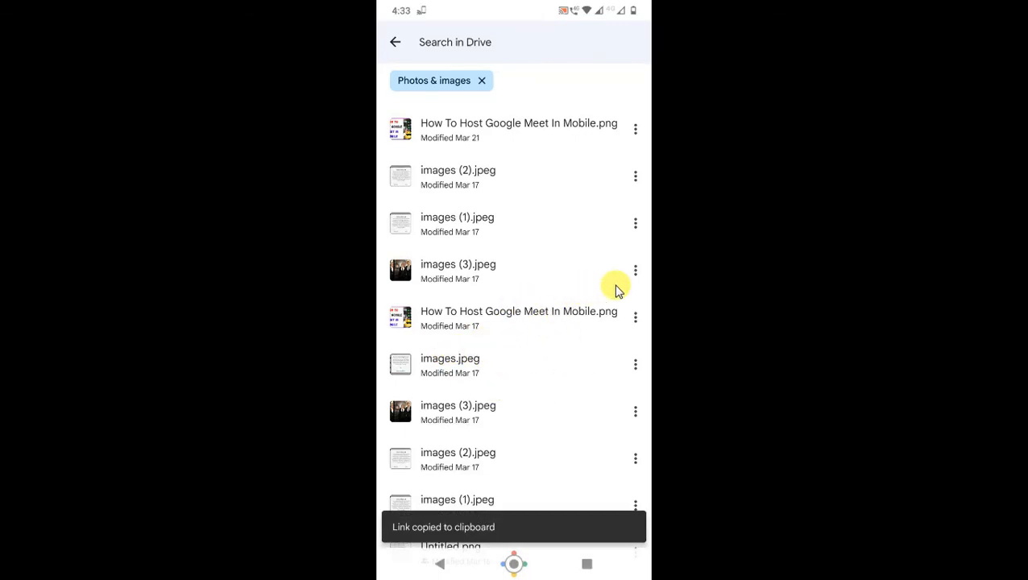
- Set images (3).jpeg to 'Anyone with the link' as viewer, copy its link, and return to results
{"action": "left_click", "coordinate": [635, 271]}
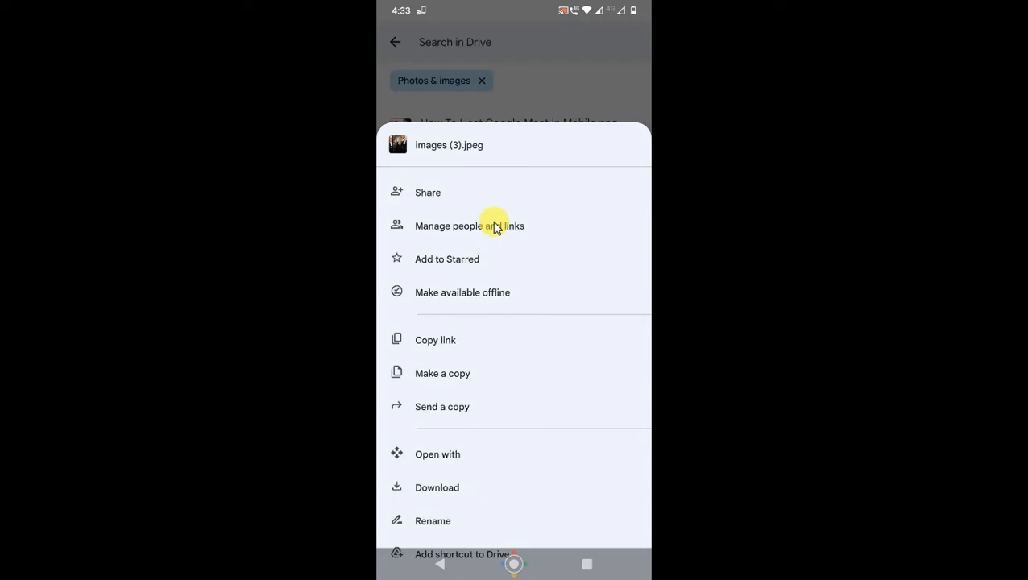
{"action": "left_click", "coordinate": [471, 225]}
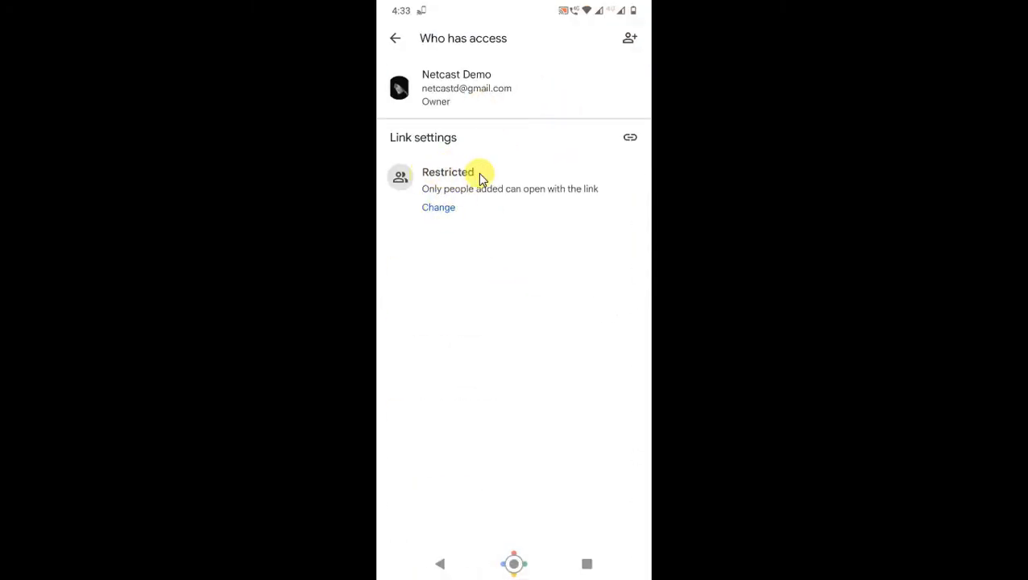
{"action": "mouse_move", "coordinate": [439, 211]}
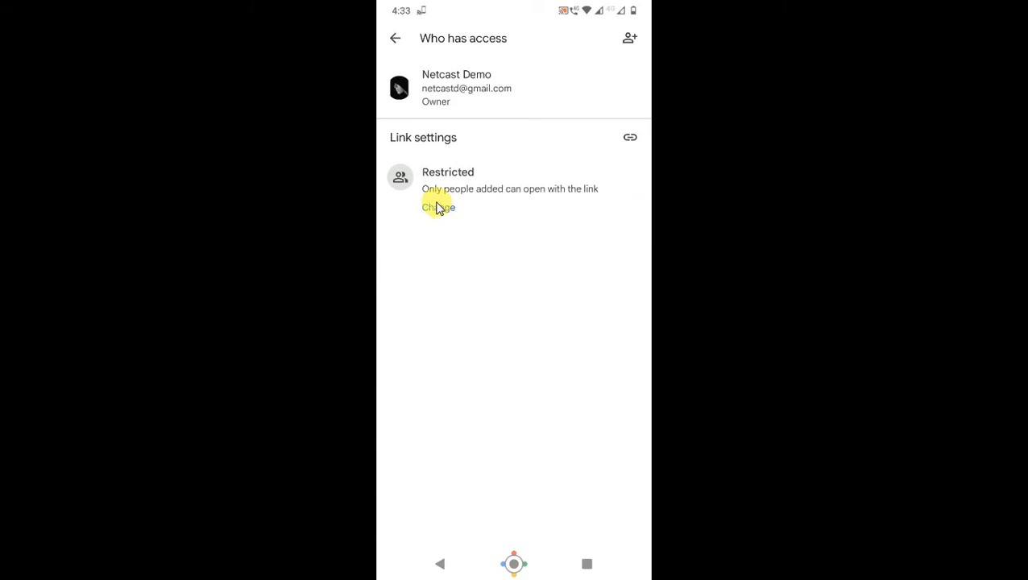
{"action": "left_click", "coordinate": [438, 207]}
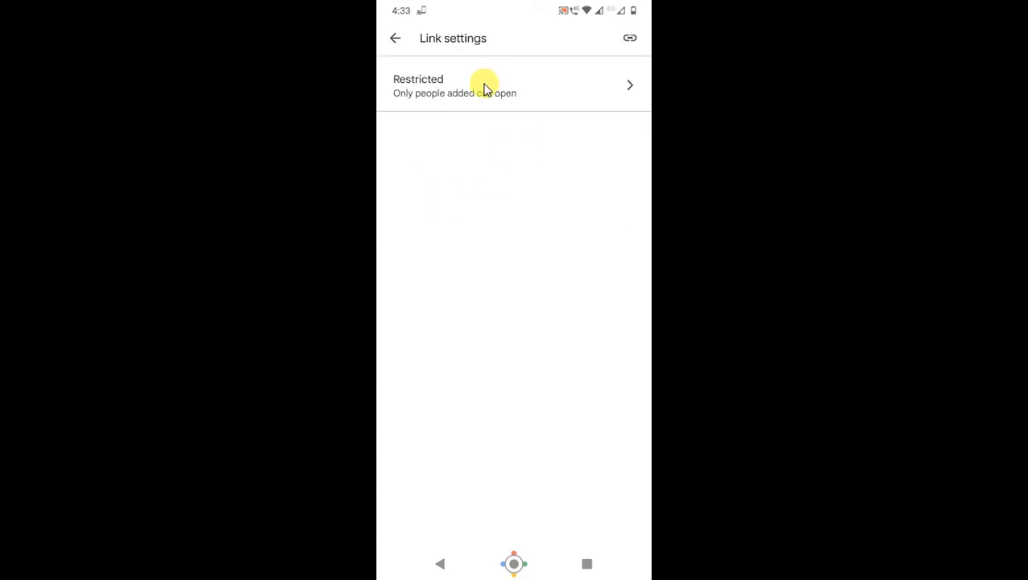
{"action": "left_click", "coordinate": [483, 84]}
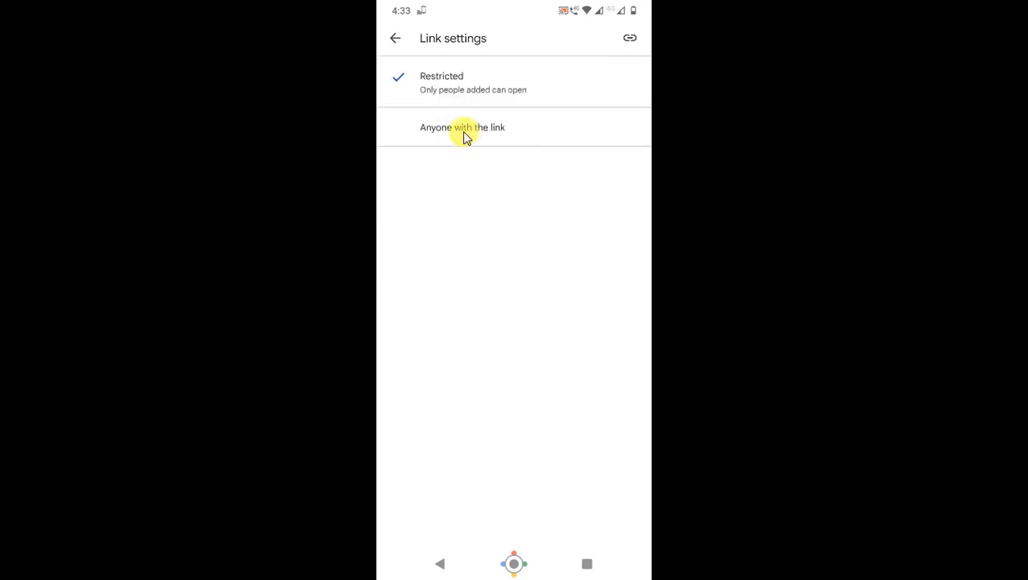
{"action": "left_click", "coordinate": [462, 127]}
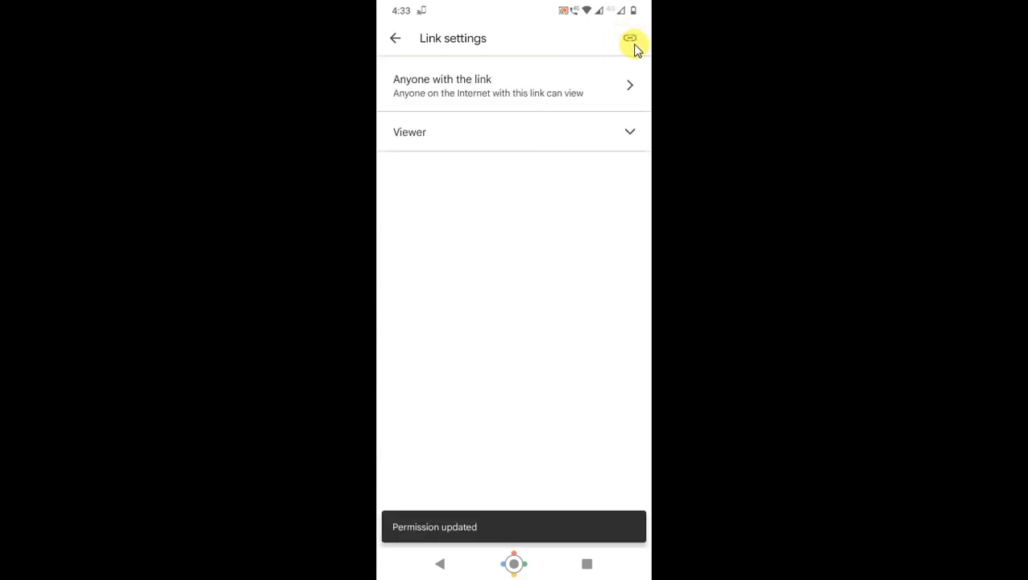
{"action": "left_click", "coordinate": [632, 38]}
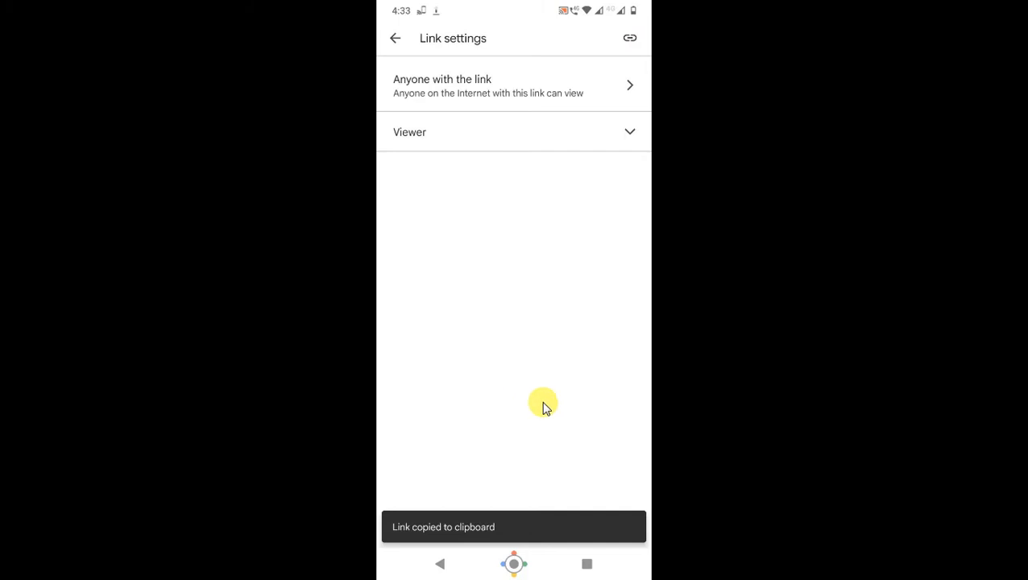
{"action": "left_click", "coordinate": [391, 39]}
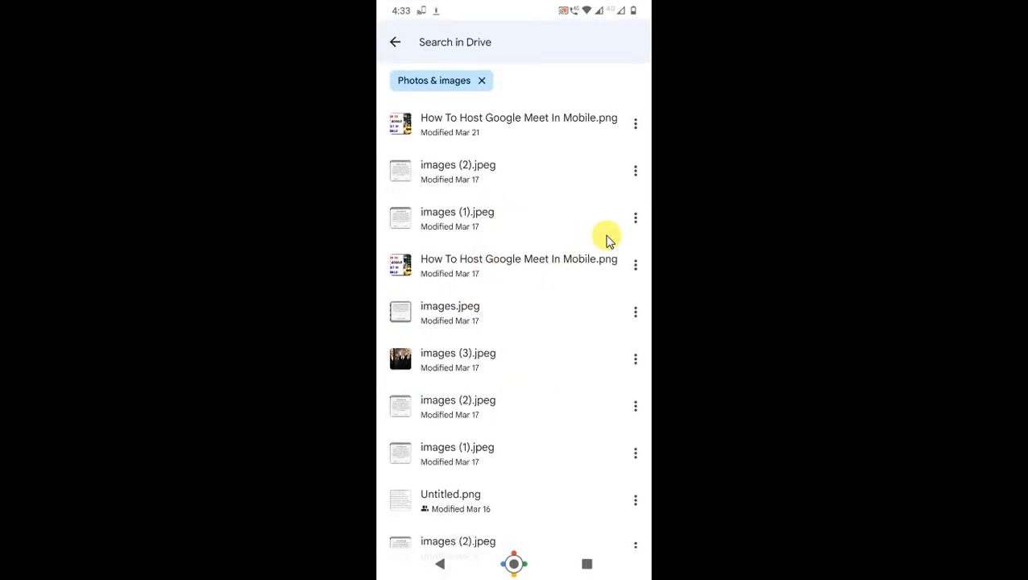
{"action": "mouse_move", "coordinate": [632, 220]}
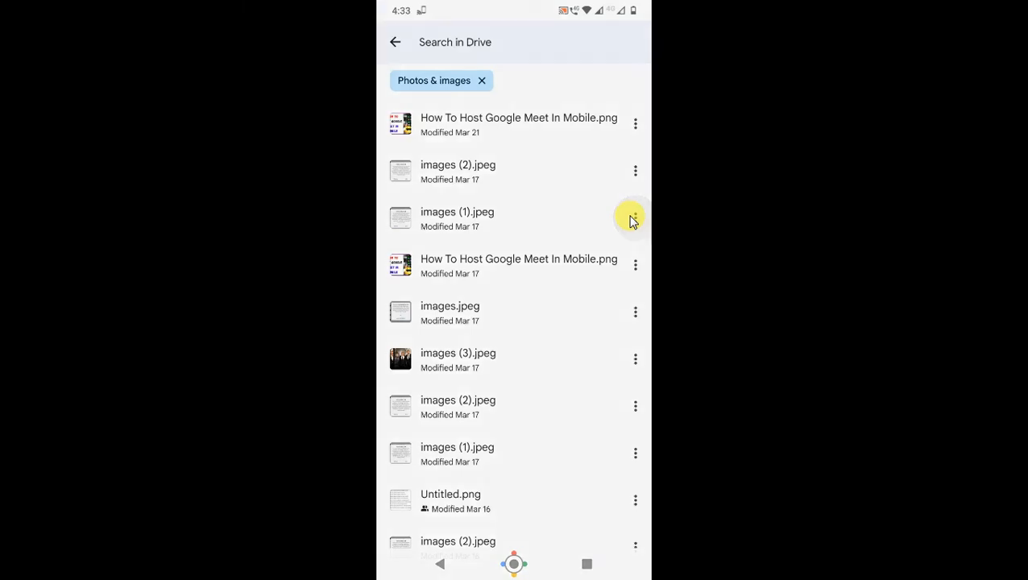
- Send a copy of the photo to Messenger Chats via the share sheet
{"action": "left_click", "coordinate": [635, 220]}
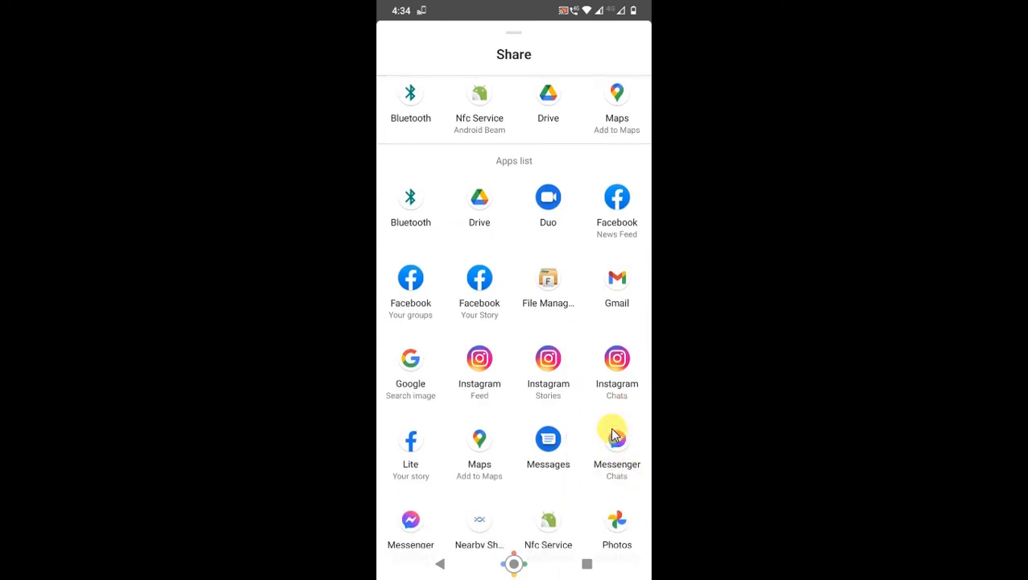
{"action": "left_click", "coordinate": [615, 438]}
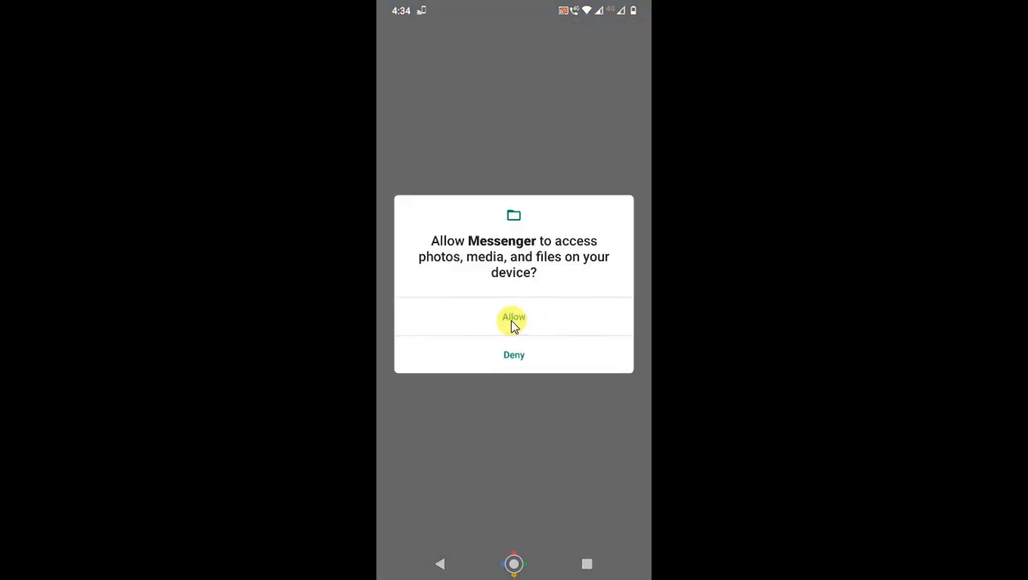
- Allow Messenger access to photos and files and browse its Send to contact list
{"action": "left_click", "coordinate": [513, 316]}
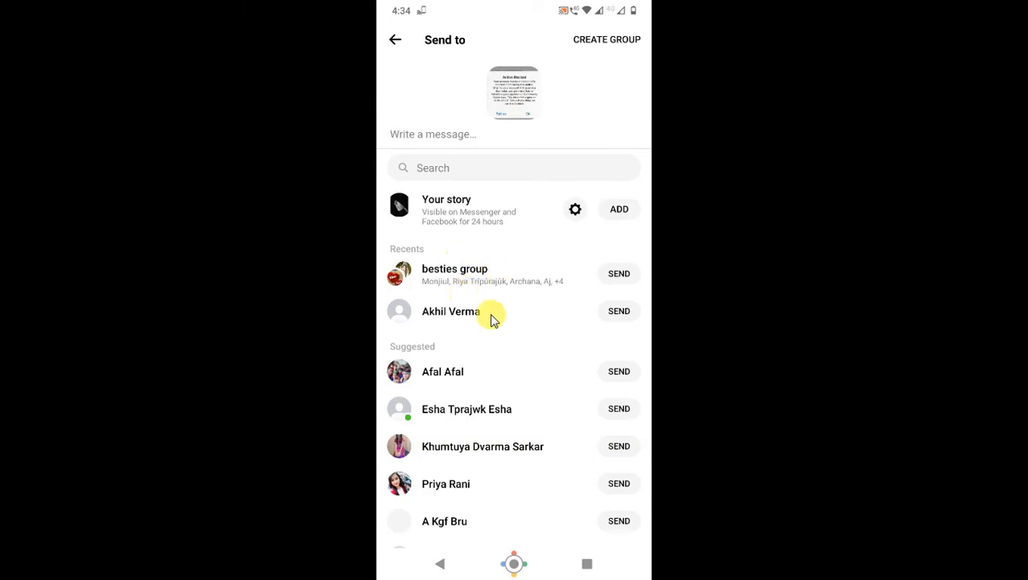
{"action": "mouse_move", "coordinate": [506, 297]}
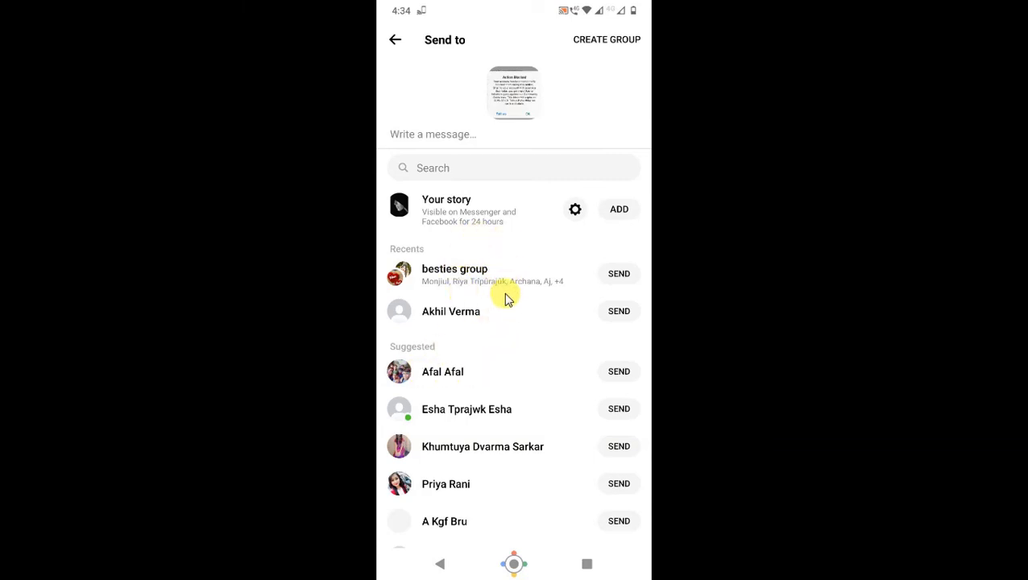
{"action": "scroll", "scroll_direction": "down", "scroll_amount": 3}
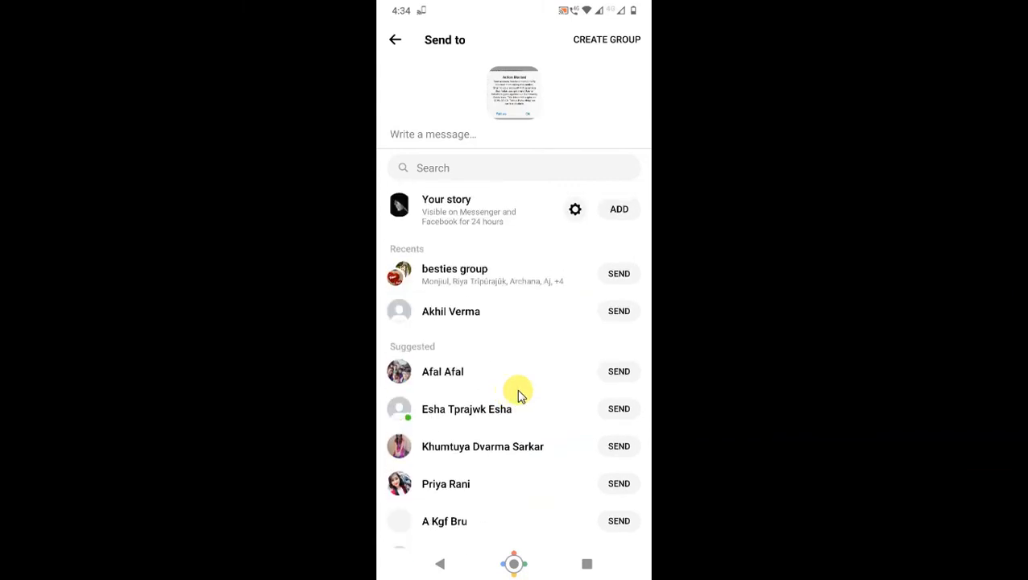
{"action": "mouse_move", "coordinate": [451, 312]}
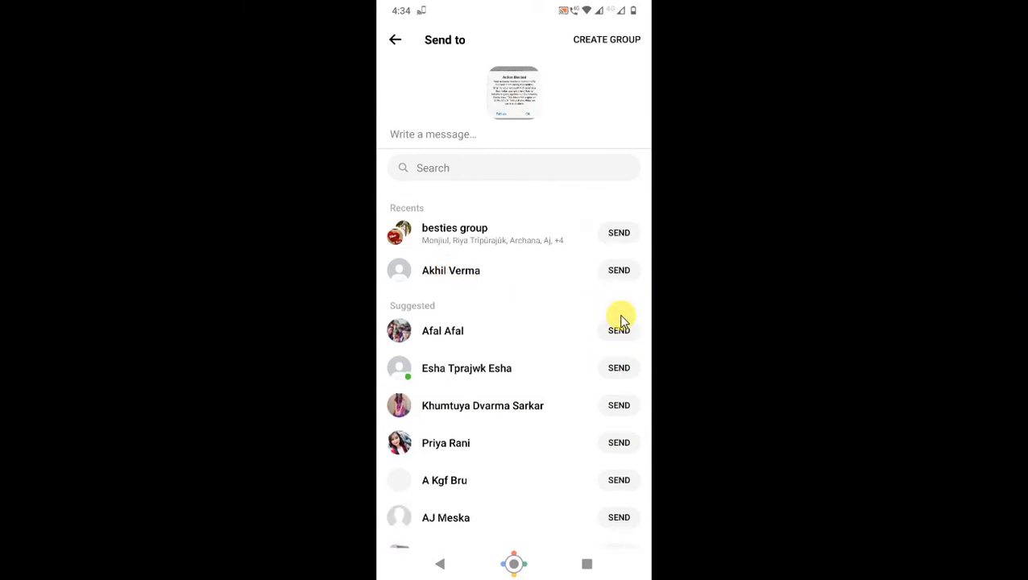
{"action": "scroll", "scroll_direction": "down", "scroll_amount": 3}
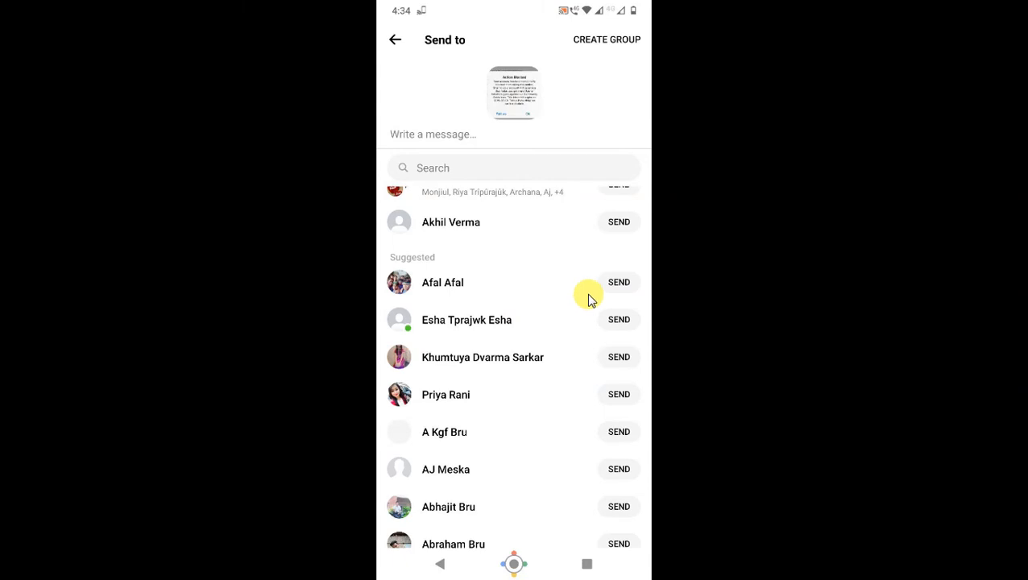